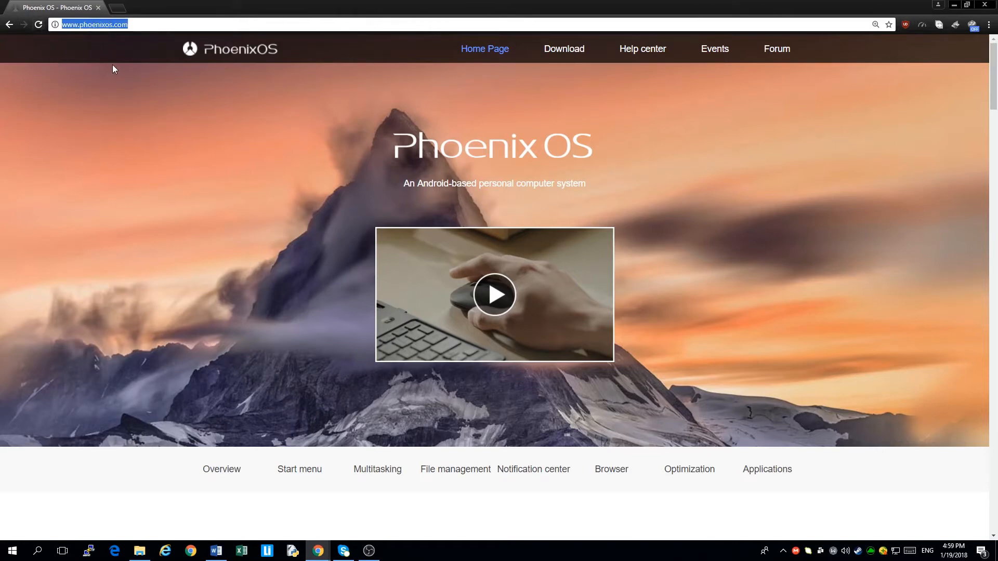
{"action": "mouse_move", "coordinate": [760, 291]}
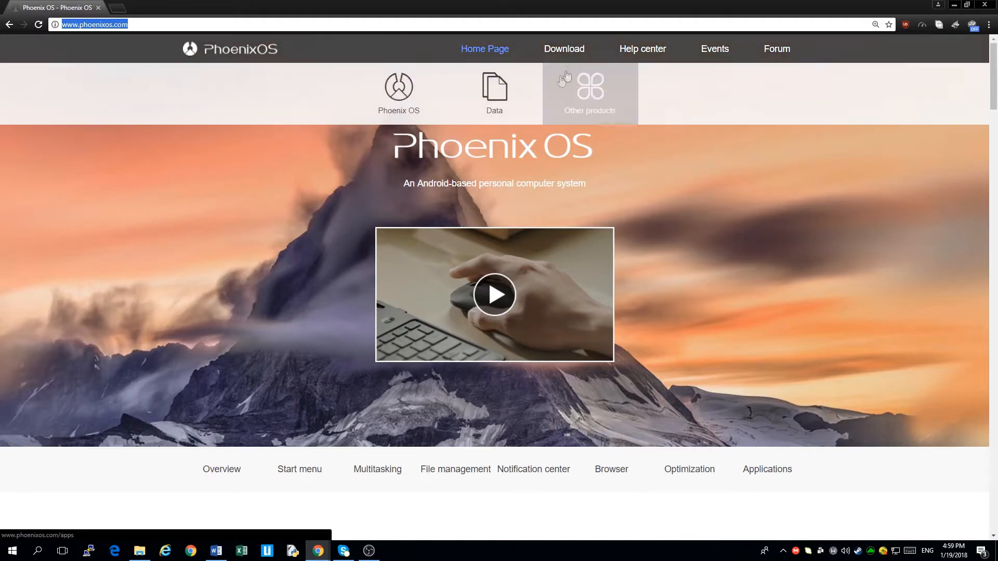
- Go to the site's Download page and scroll to the x86 computer and ARM tablet versions
{"action": "left_click", "coordinate": [564, 48]}
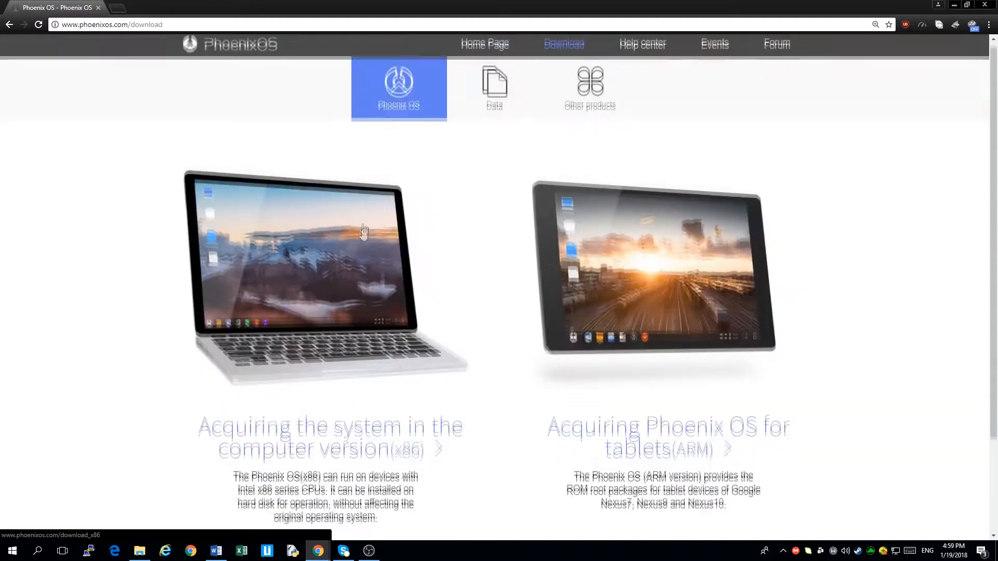
{"action": "scroll", "scroll_direction": "down", "scroll_amount": 3}
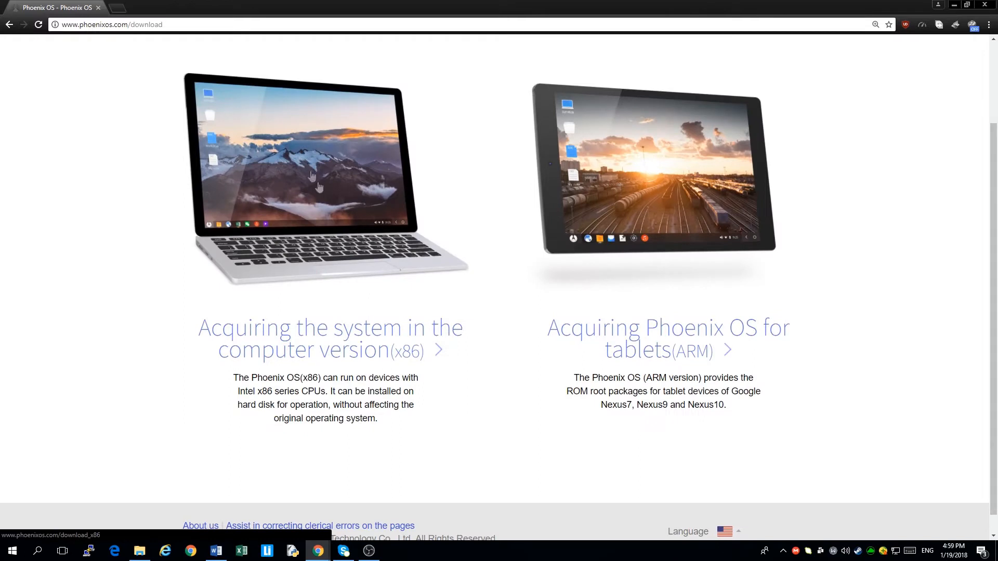
{"action": "mouse_move", "coordinate": [246, 138]}
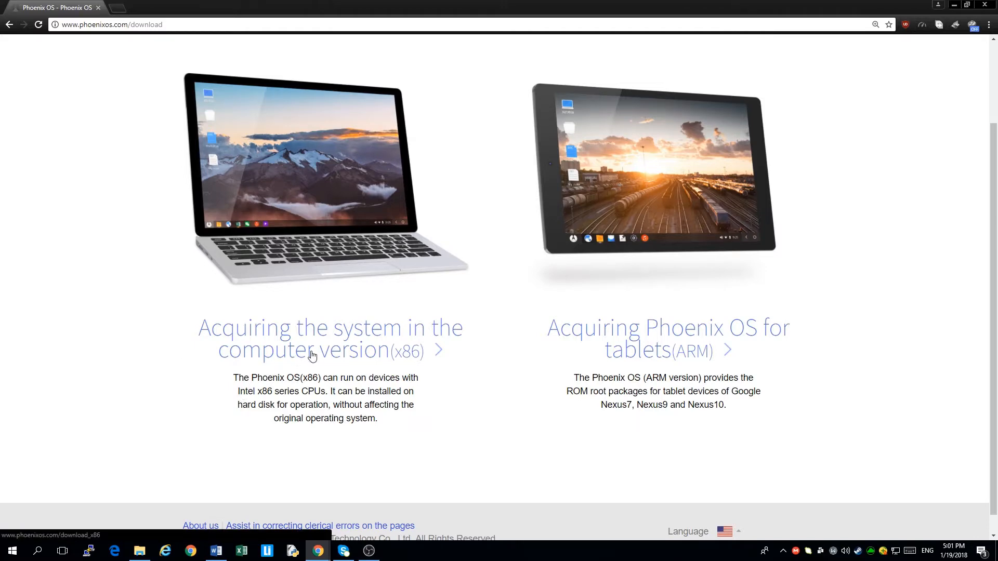
- Open the computer version (x86) page and scroll to the v2.5.8 direct installer downloads
{"action": "left_click", "coordinate": [312, 351]}
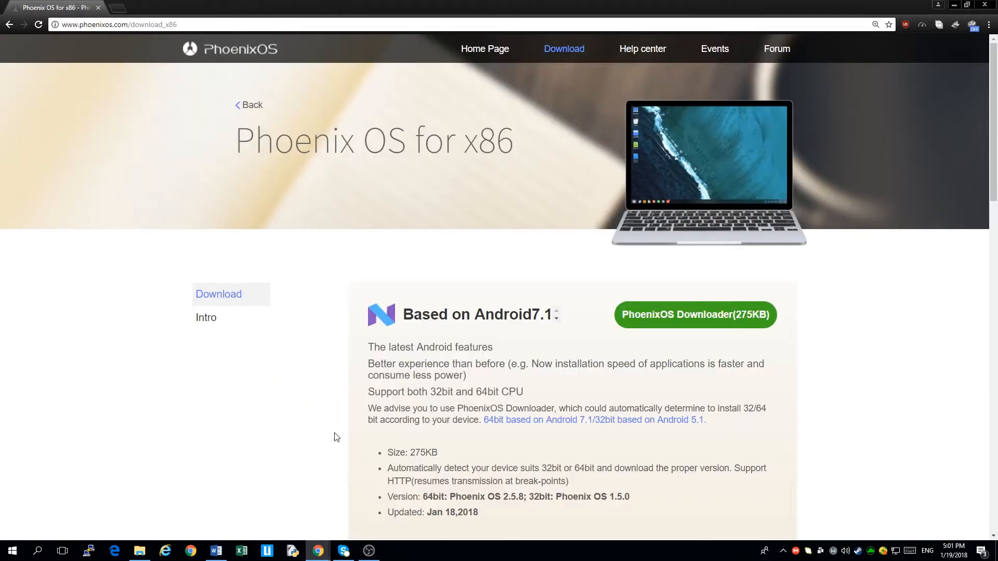
{"action": "scroll", "scroll_direction": "down", "scroll_amount": 3}
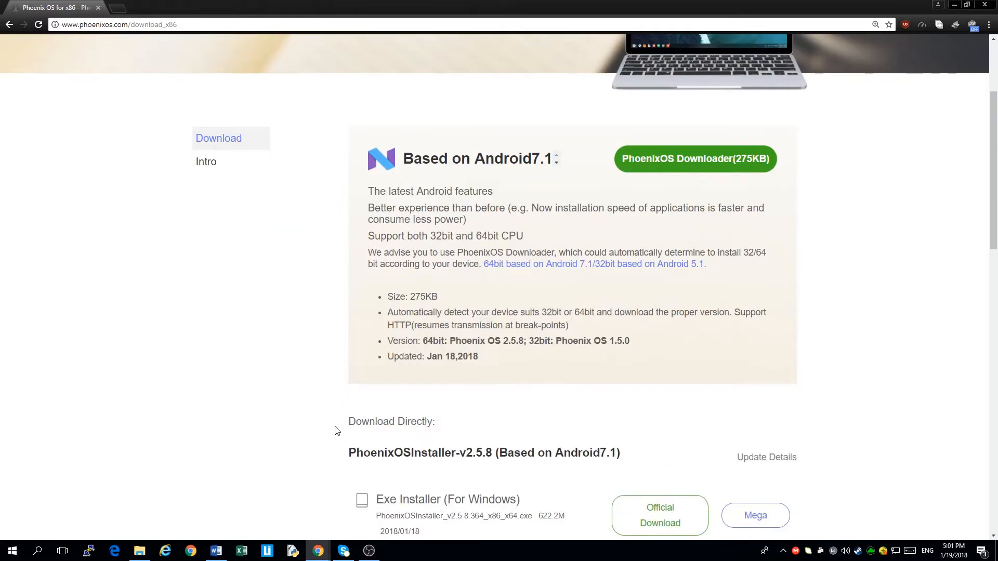
{"action": "scroll", "scroll_direction": "down", "scroll_amount": 3}
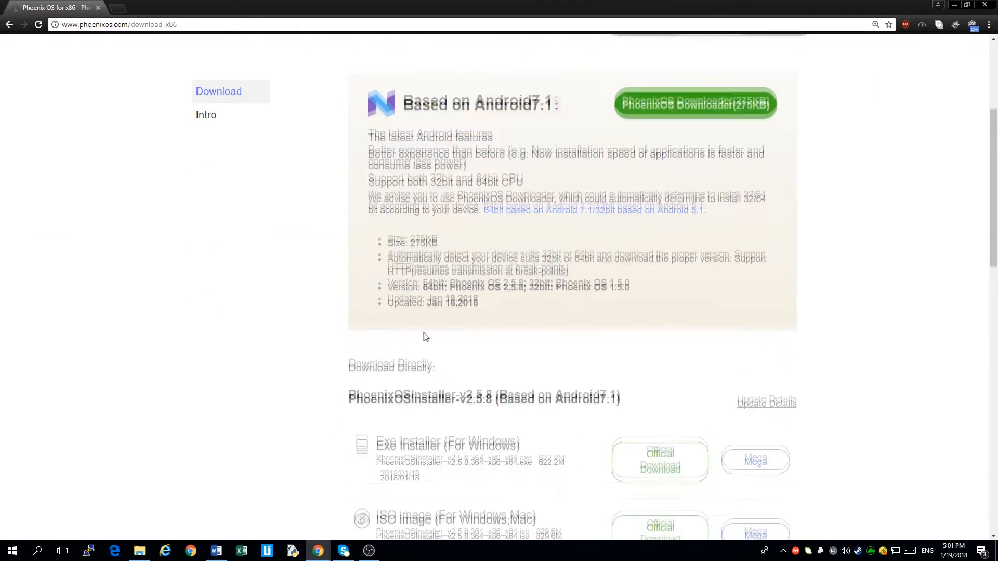
{"action": "scroll", "scroll_direction": "down", "scroll_amount": 3}
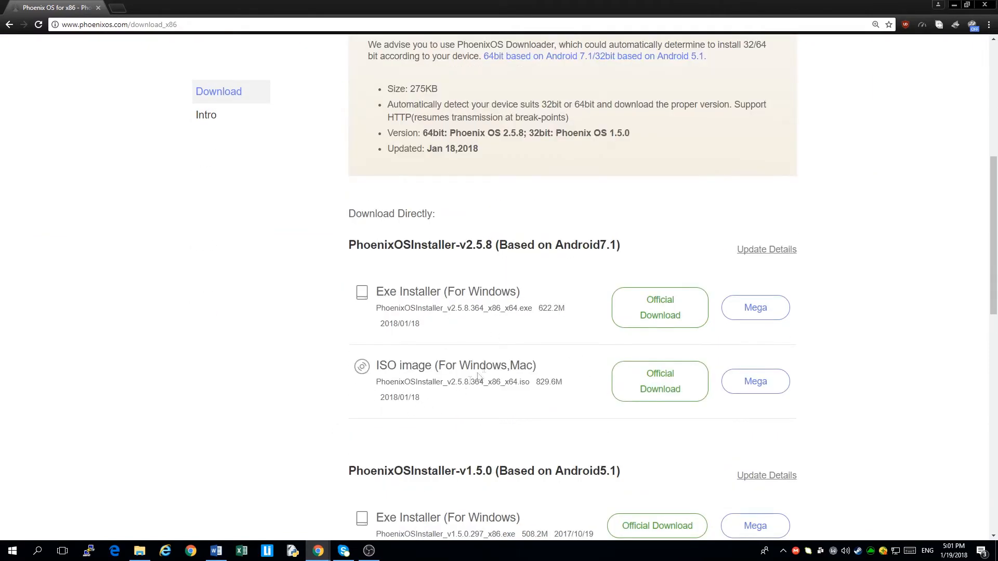
{"action": "scroll", "scroll_direction": "down", "scroll_amount": 3}
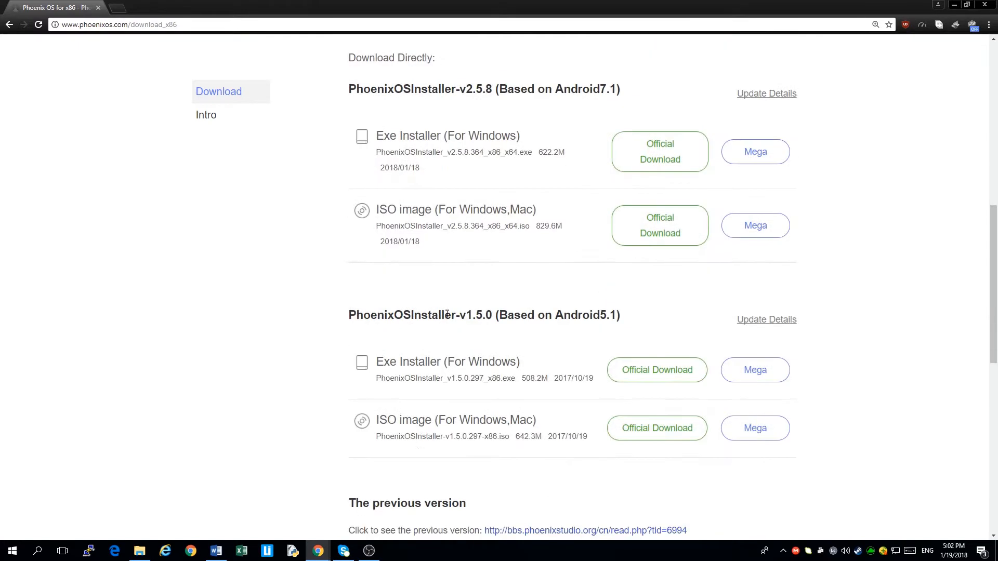
{"action": "mouse_move", "coordinate": [468, 264]}
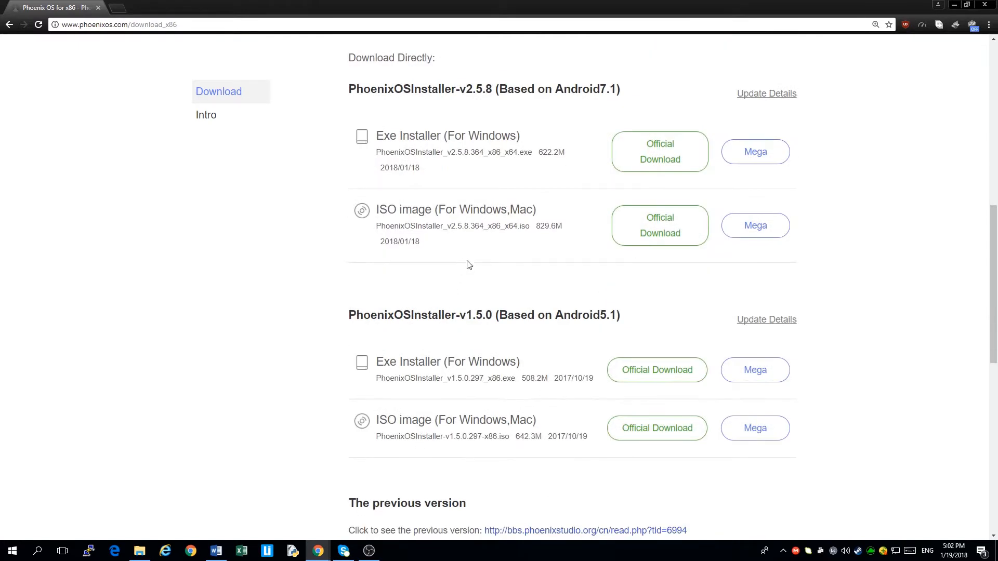
{"action": "mouse_move", "coordinate": [634, 366]}
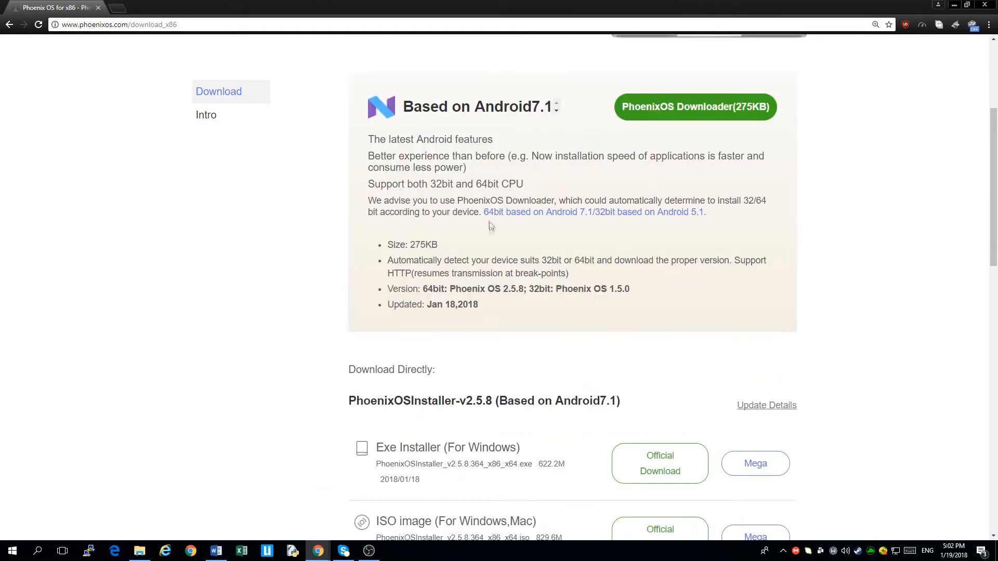
{"action": "mouse_move", "coordinate": [707, 280]}
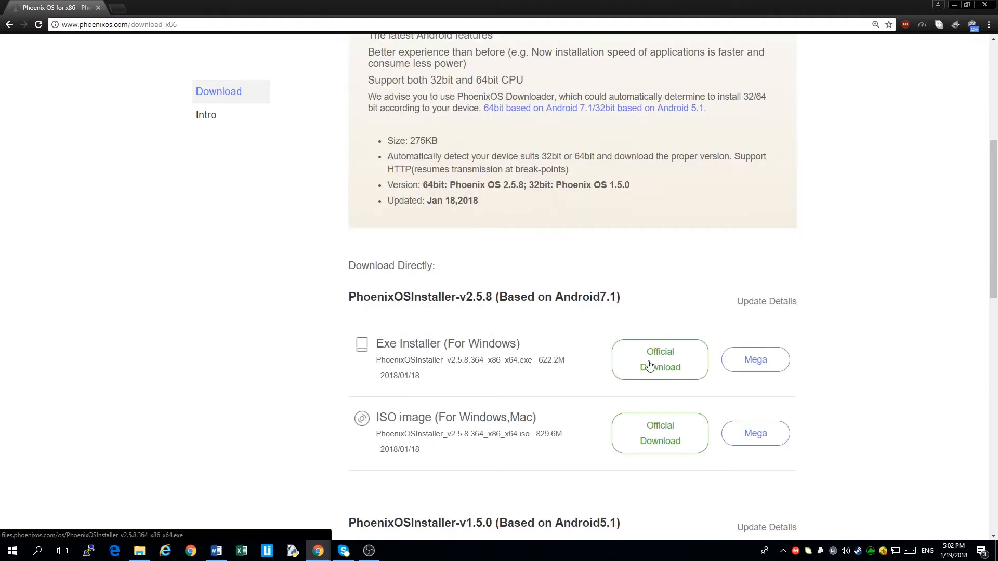
{"action": "mouse_move", "coordinate": [544, 362]}
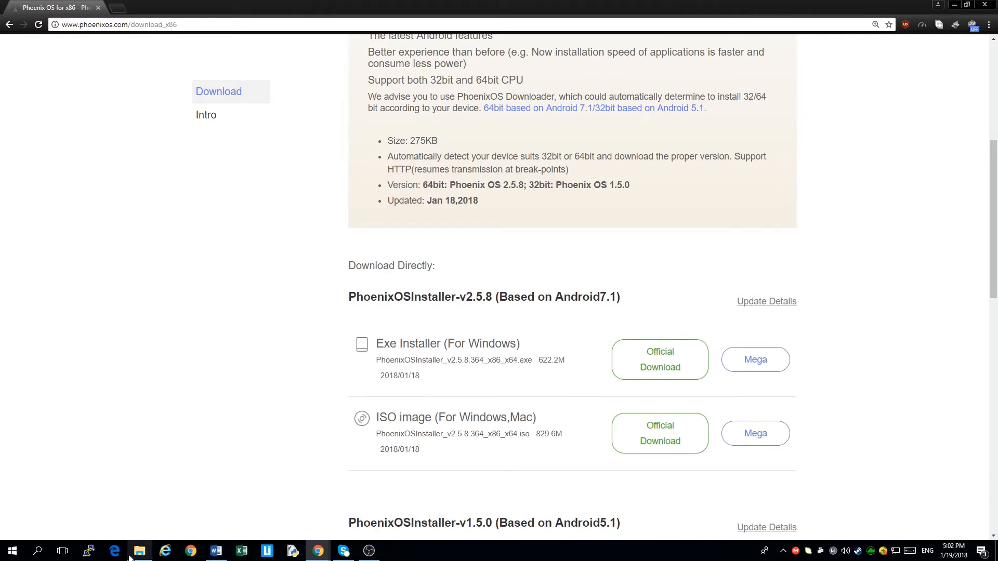
- In File Explorer on Backup (E:), bring up actions for PhoenixOSInstaller_v2.5.8.364_x86_x64.exe
{"action": "left_click", "coordinate": [139, 551]}
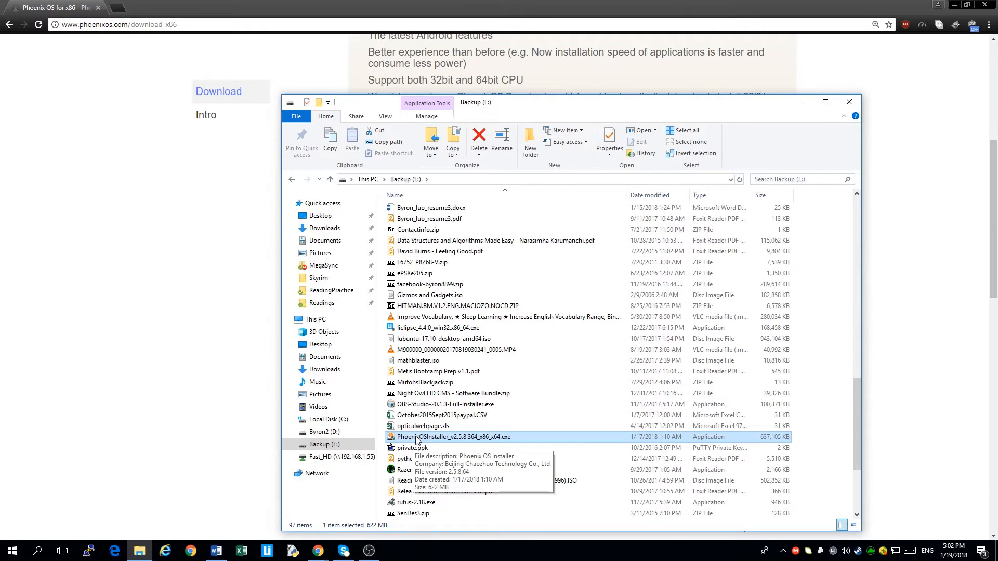
{"action": "right_click", "coordinate": [447, 437]}
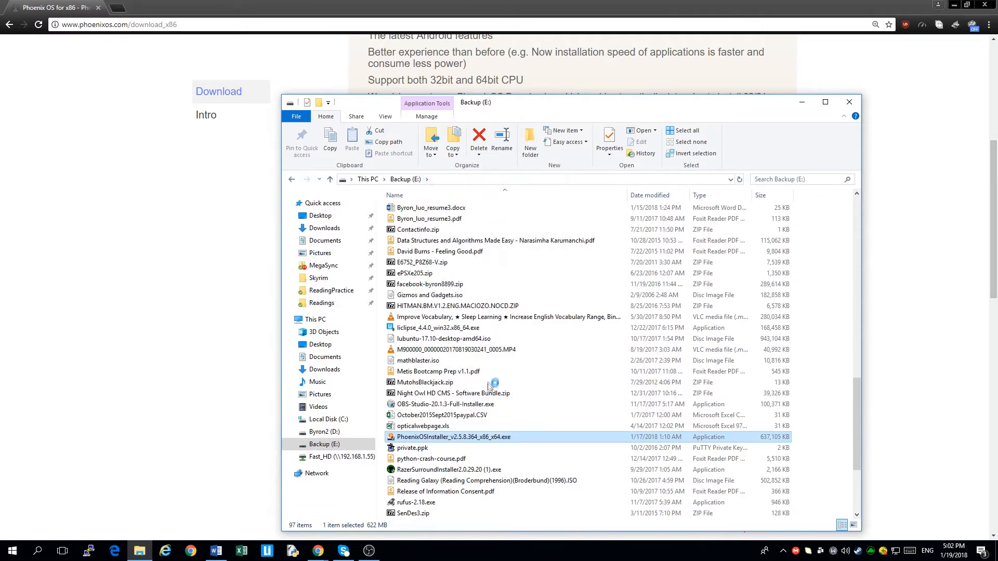
{"action": "mouse_move", "coordinate": [493, 389]}
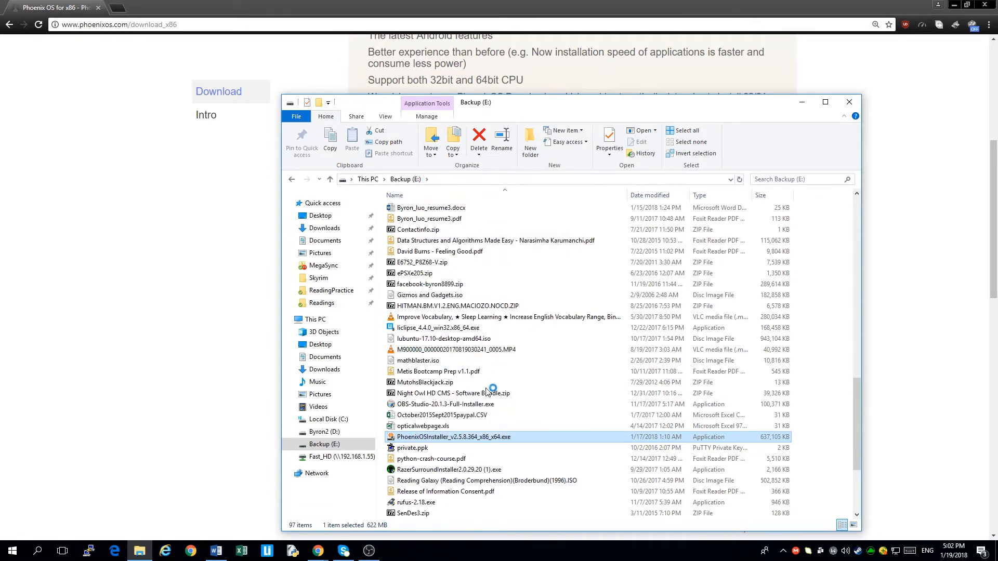
- Launch the Phoenix OS installer and choose the hard-disk Install option
{"action": "double_click", "coordinate": [453, 437]}
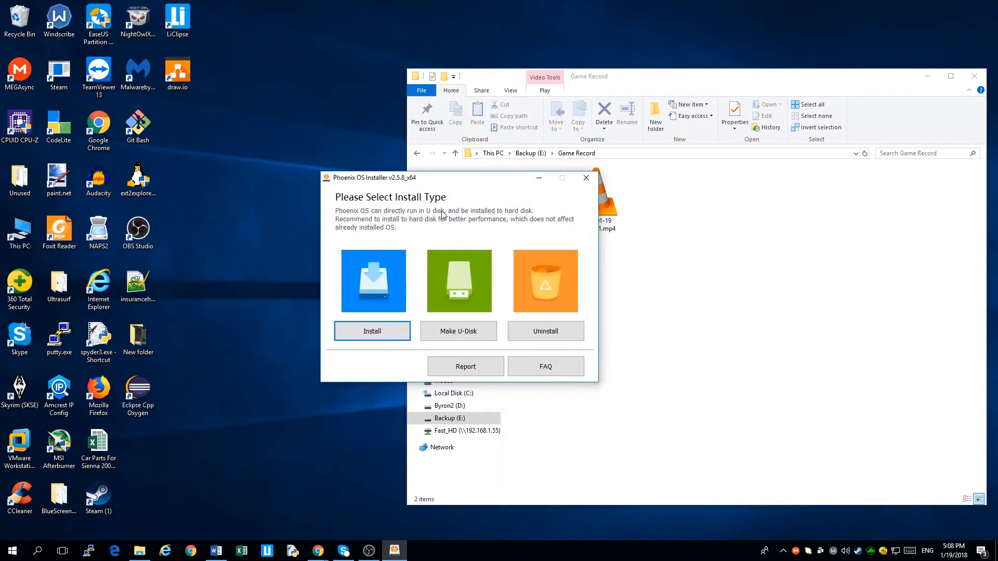
{"action": "mouse_move", "coordinate": [454, 254]}
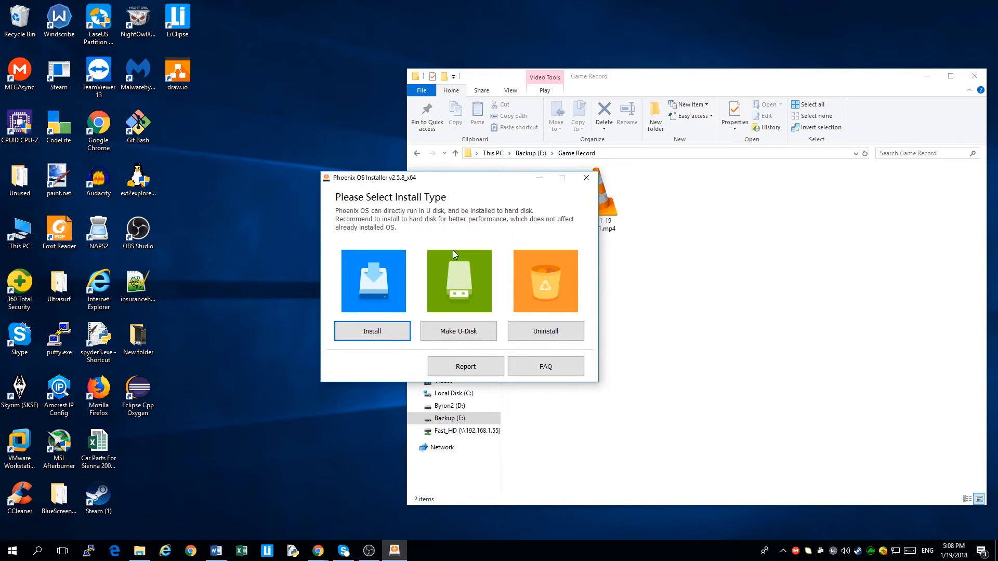
{"action": "mouse_move", "coordinate": [469, 202]}
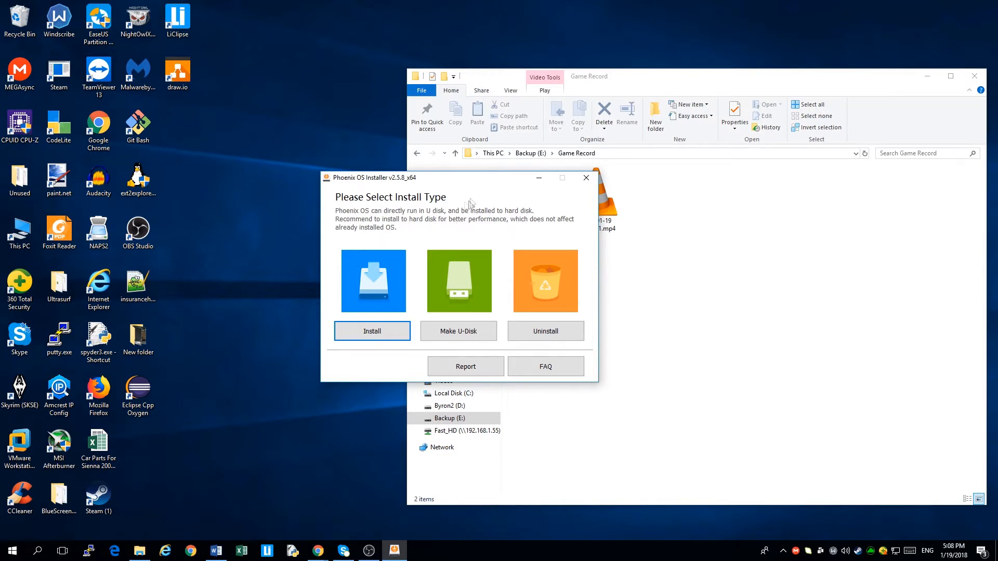
{"action": "mouse_move", "coordinate": [407, 225]}
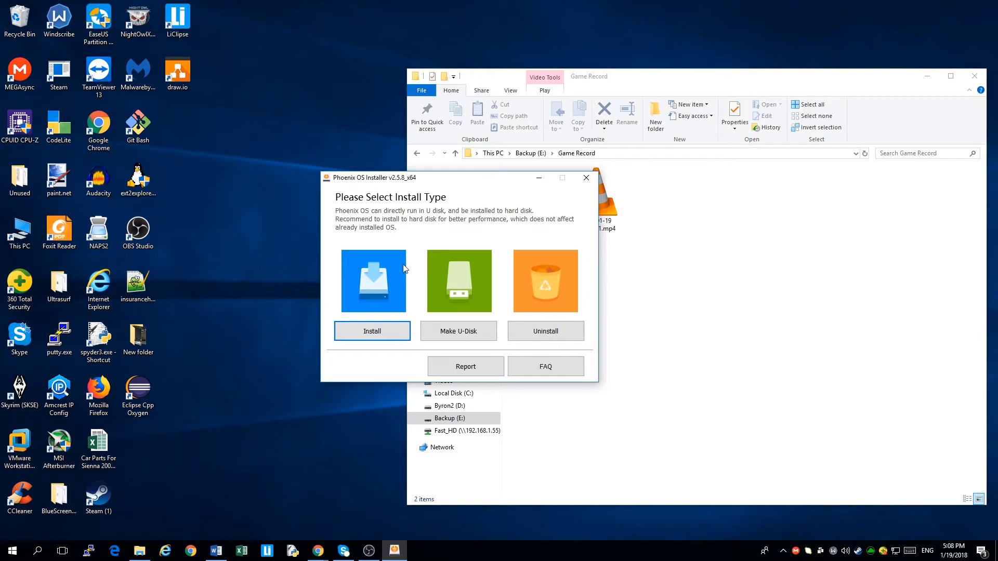
{"action": "mouse_move", "coordinate": [483, 300]}
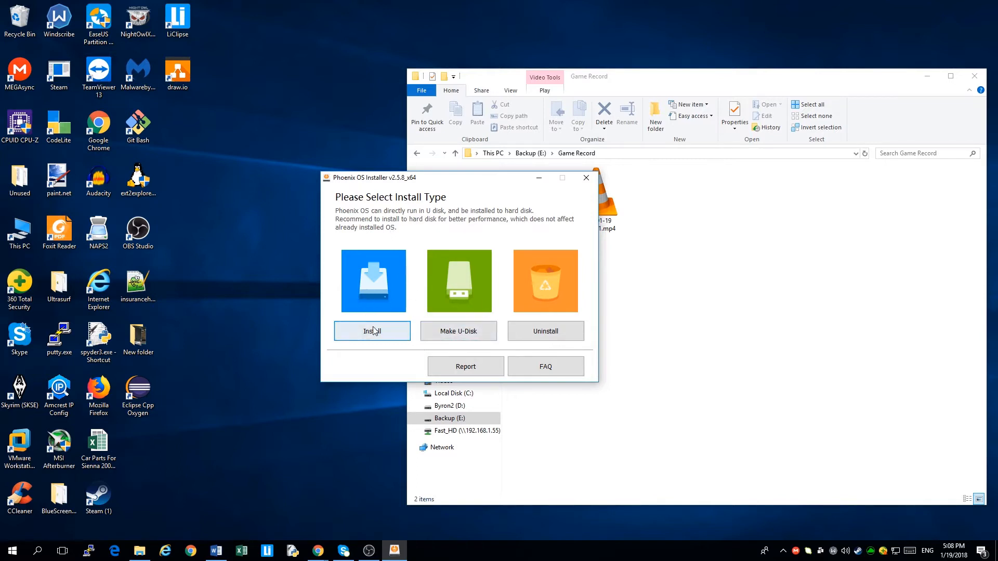
{"action": "left_click", "coordinate": [372, 331]}
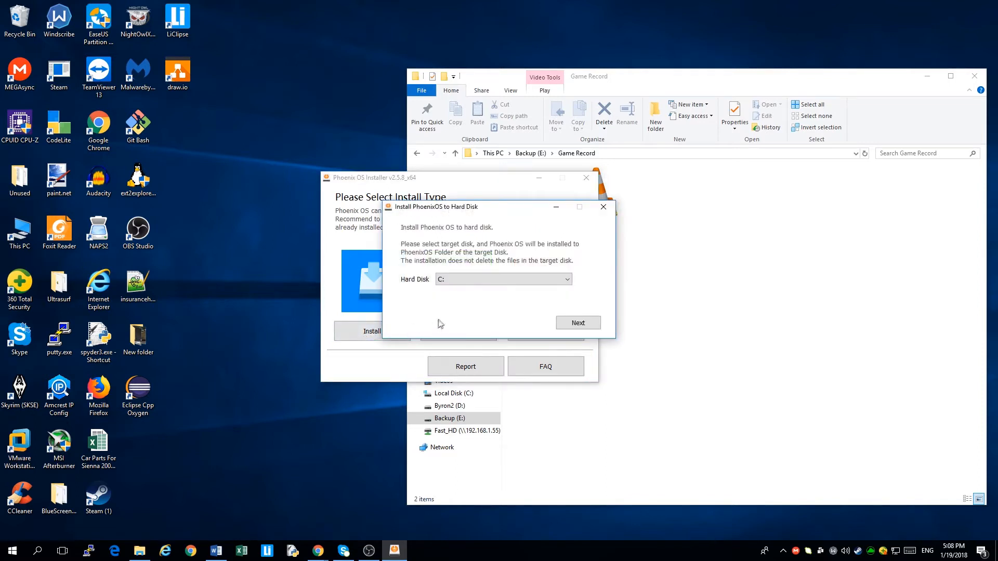
{"action": "mouse_move", "coordinate": [472, 241]}
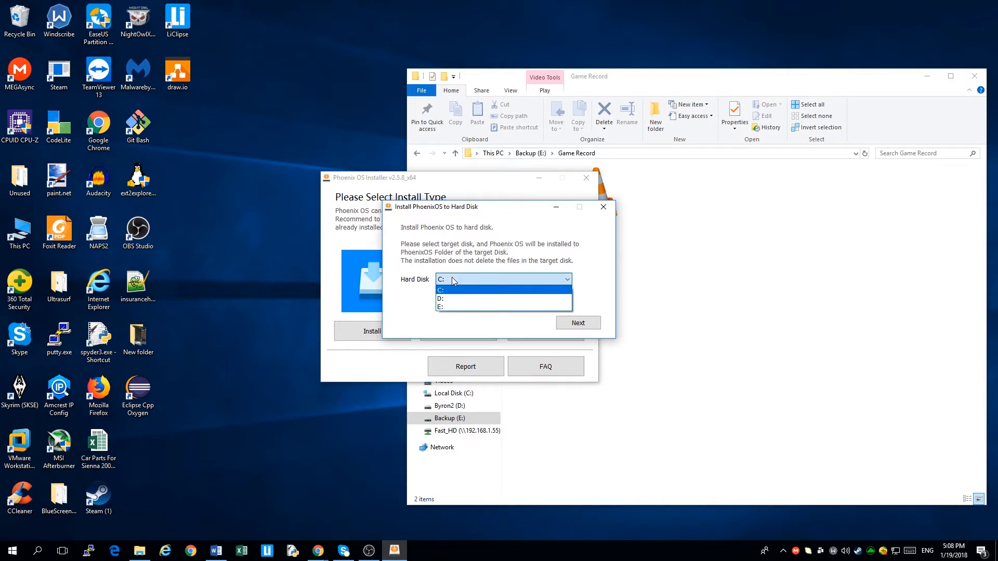
{"action": "mouse_move", "coordinate": [445, 298]}
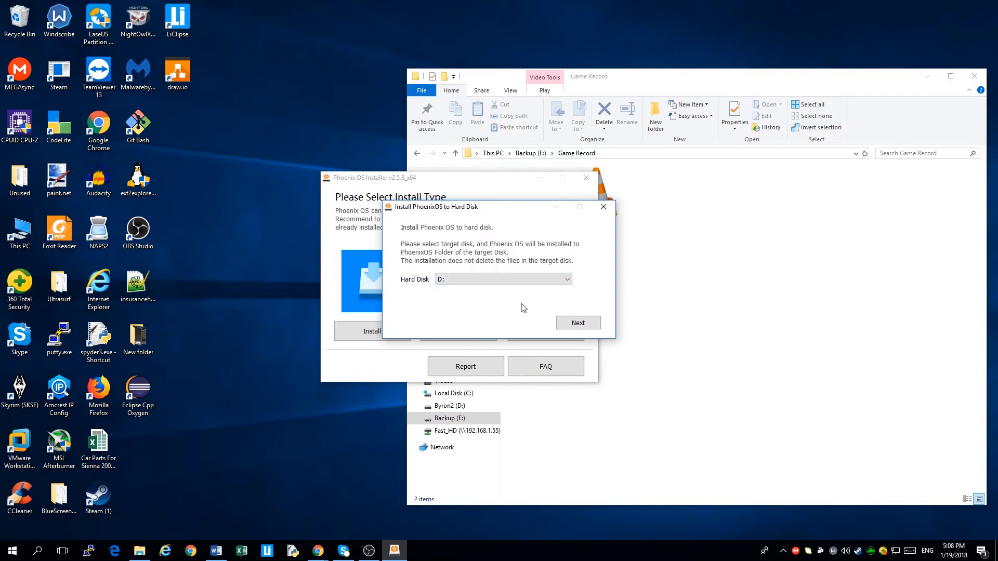
{"action": "mouse_move", "coordinate": [496, 321]}
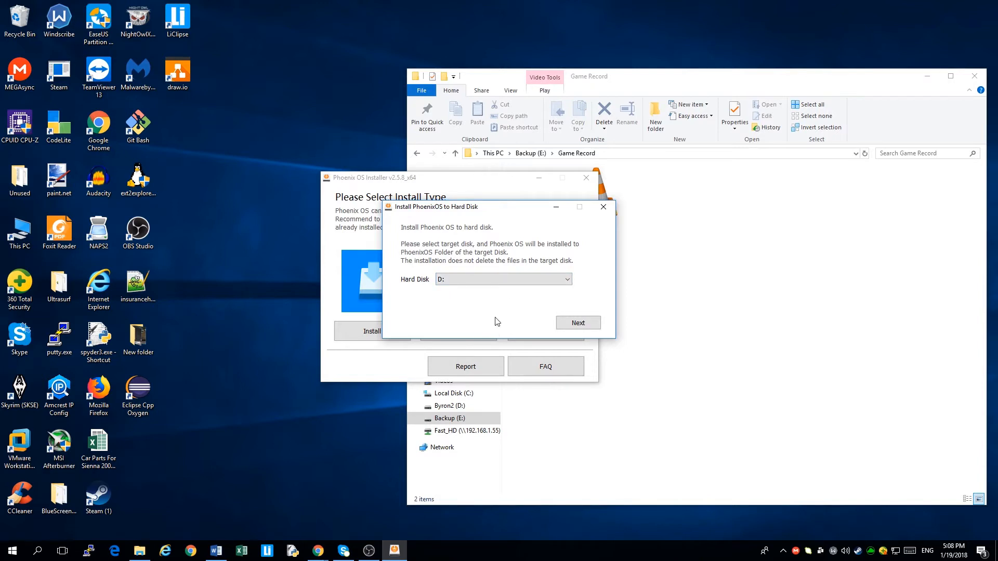
{"action": "mouse_move", "coordinate": [463, 313]}
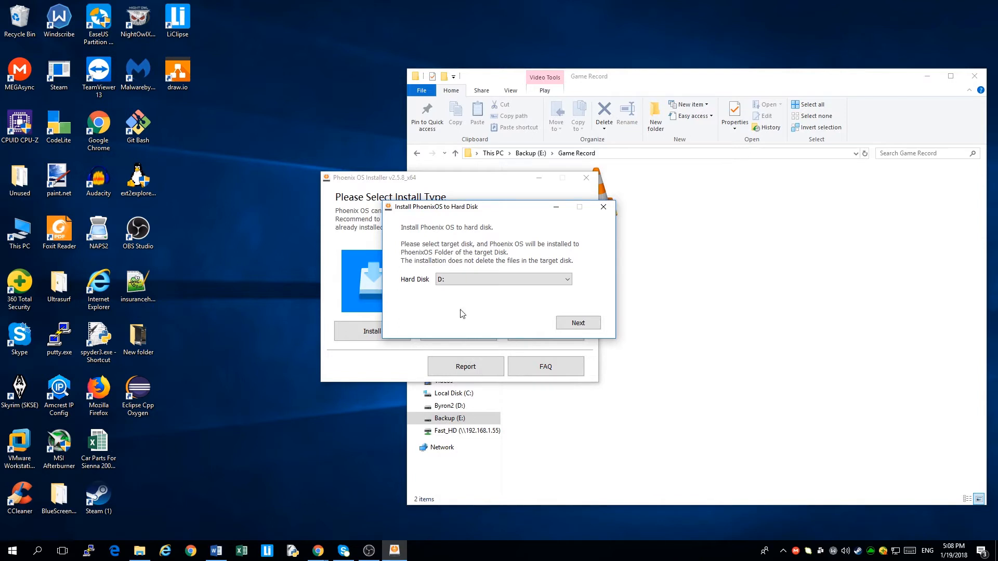
{"action": "mouse_move", "coordinate": [491, 322]}
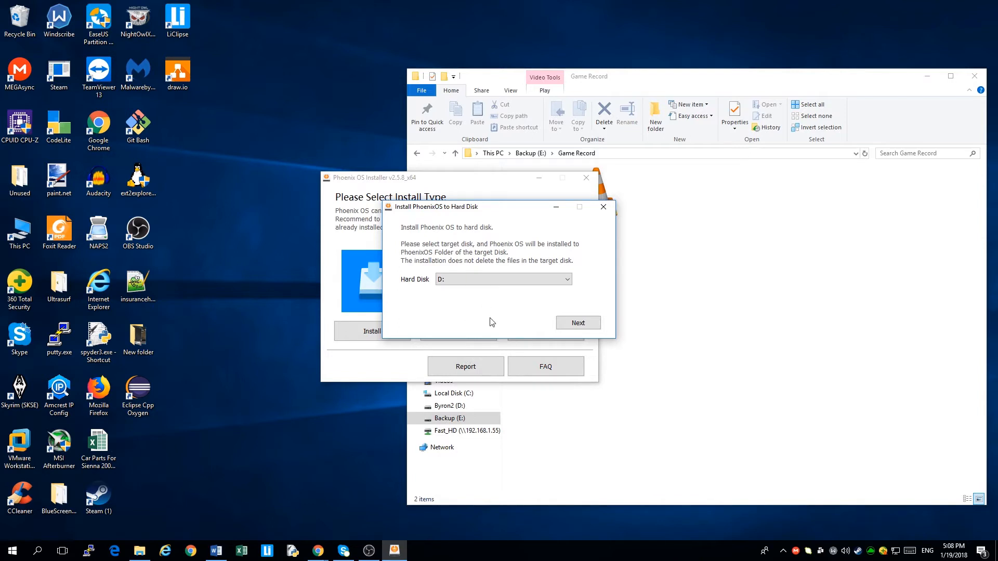
{"action": "mouse_move", "coordinate": [483, 318]}
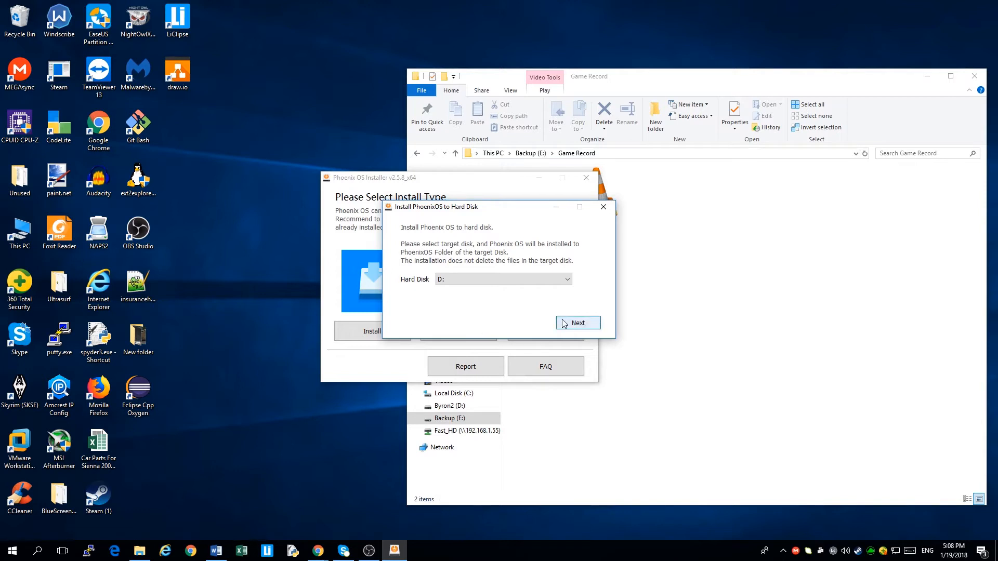
- Confirm drive D:, select the 4G data size, and begin installing
{"action": "left_click", "coordinate": [578, 323]}
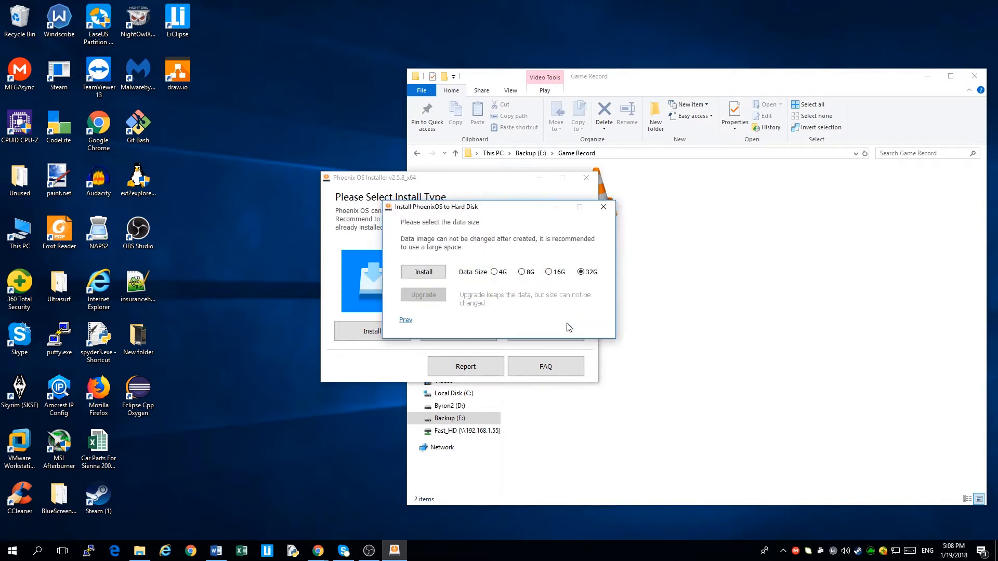
{"action": "mouse_move", "coordinate": [440, 231]}
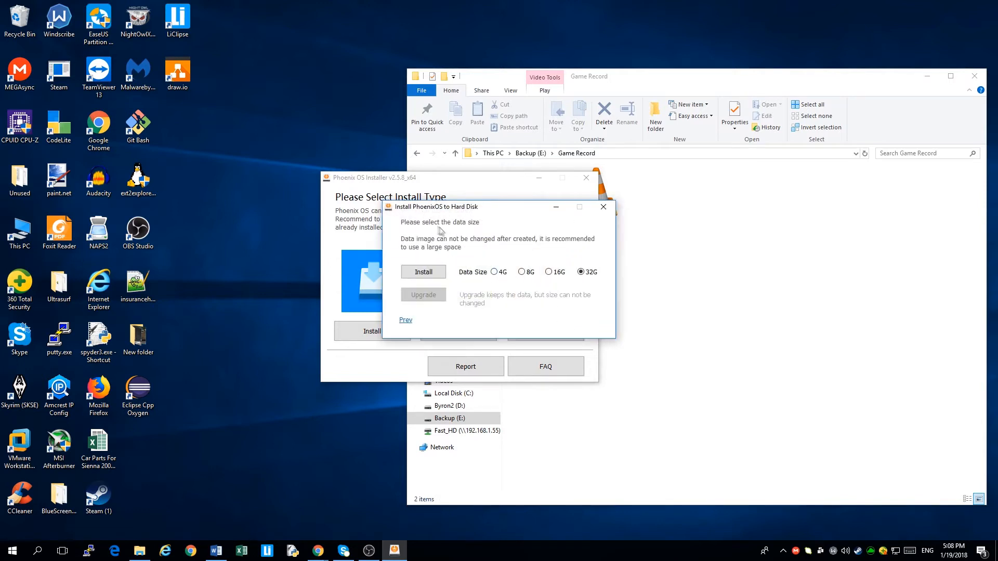
{"action": "mouse_move", "coordinate": [474, 262]}
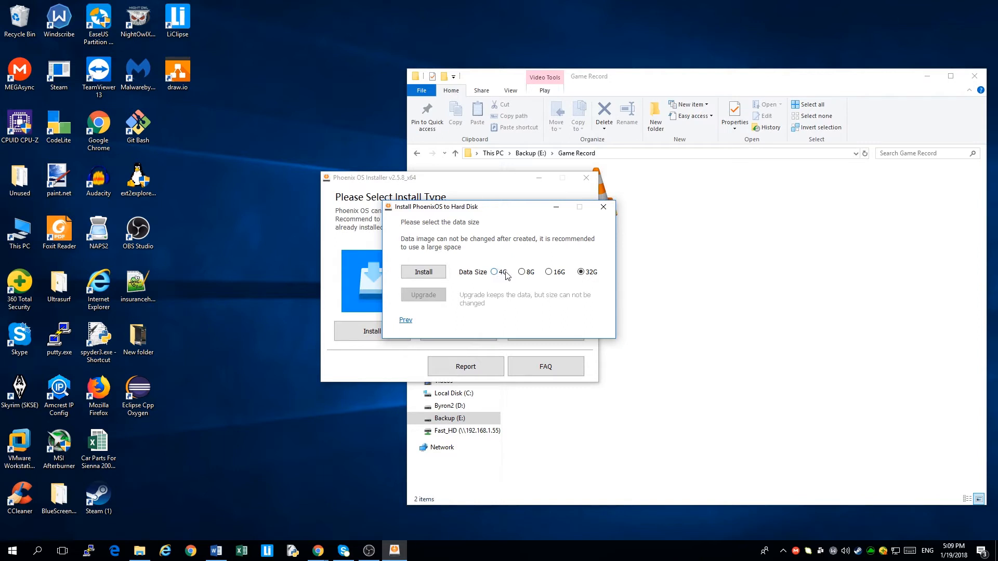
{"action": "left_click", "coordinate": [494, 272]}
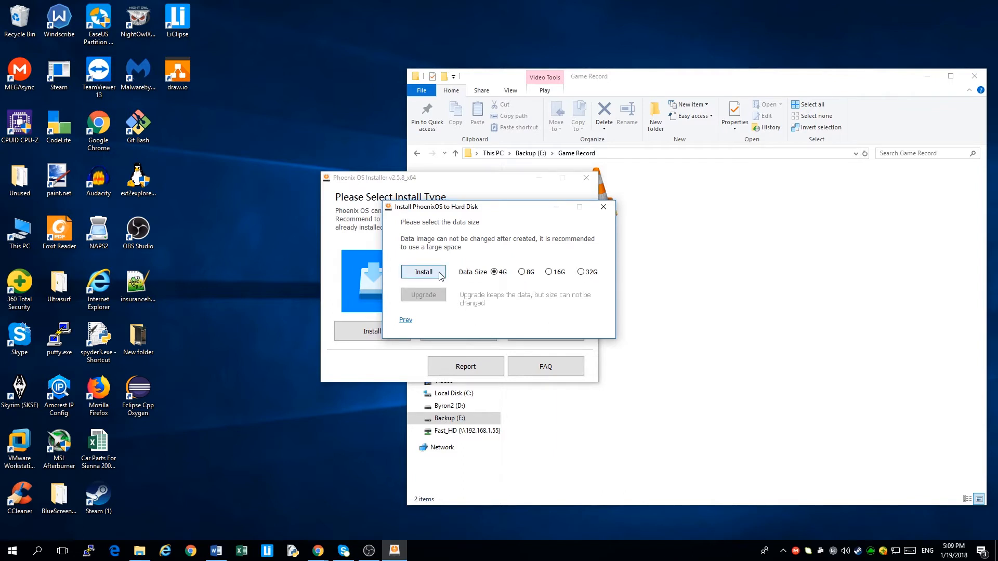
{"action": "left_click", "coordinate": [423, 272]}
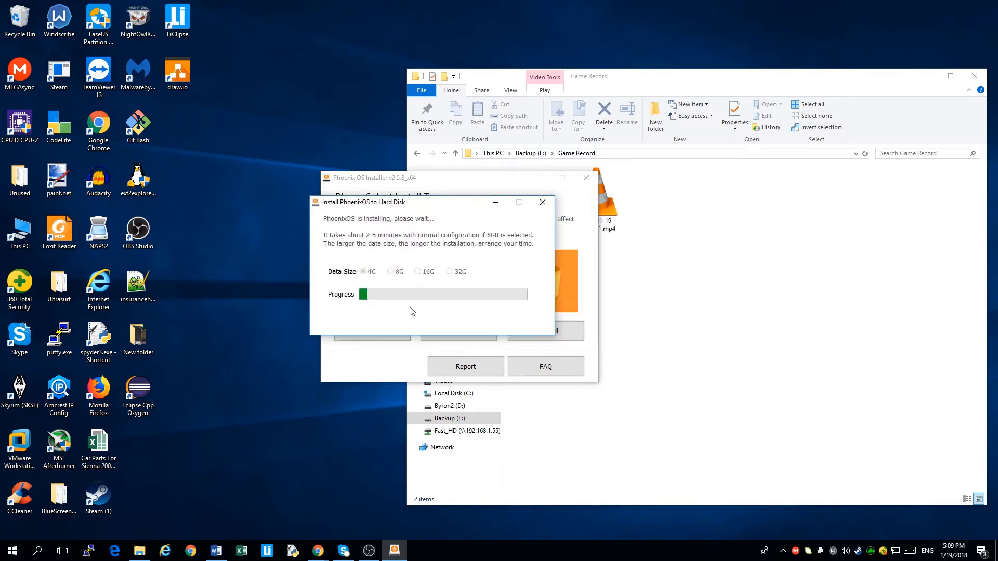
{"action": "mouse_move", "coordinate": [317, 402]}
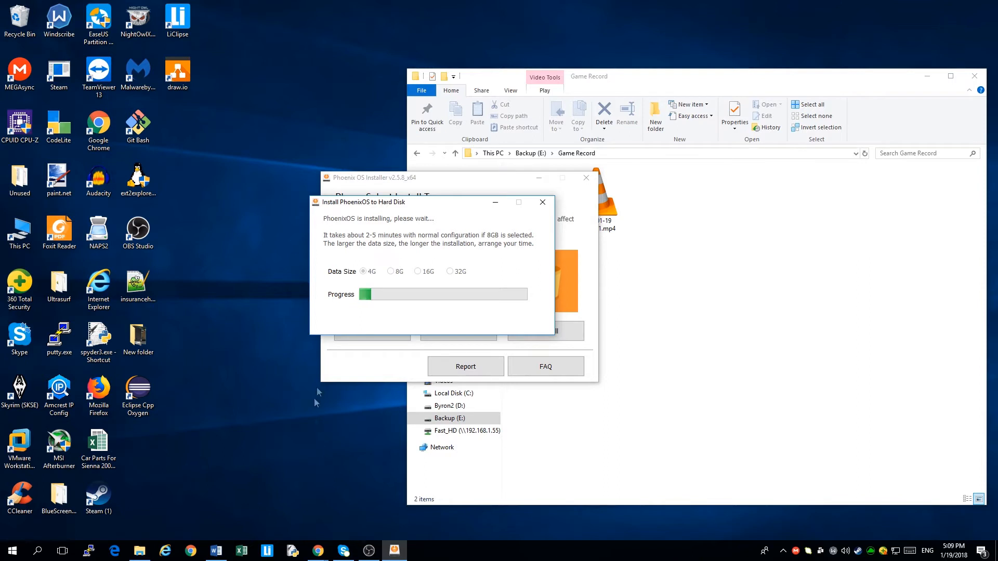
{"action": "mouse_move", "coordinate": [389, 314]}
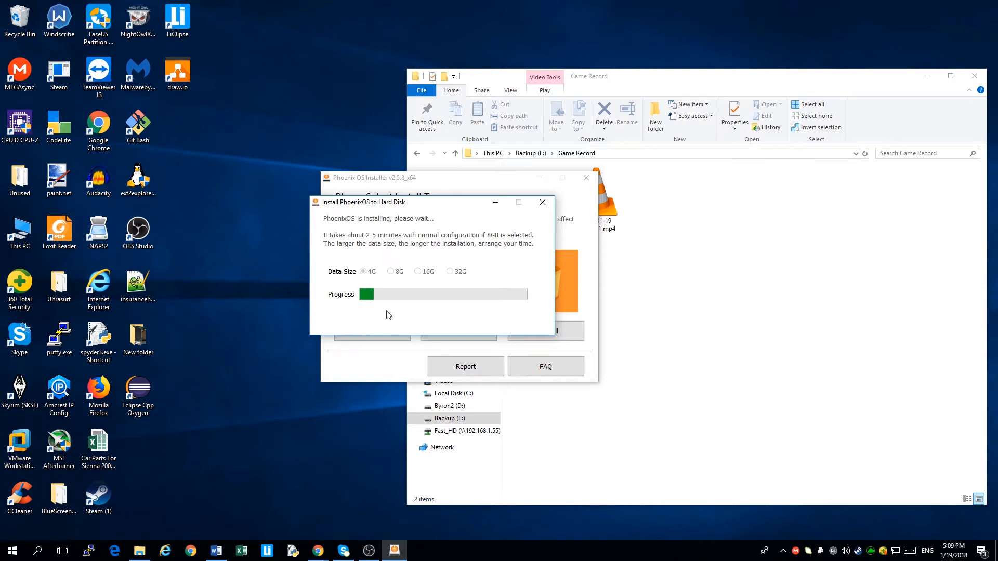
{"action": "mouse_move", "coordinate": [437, 317]}
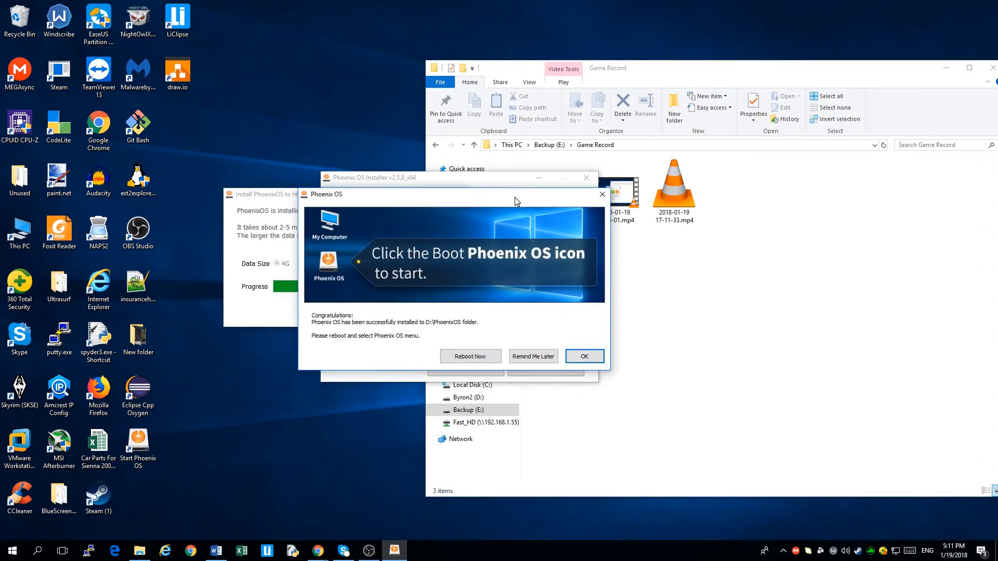
{"action": "mouse_move", "coordinate": [503, 204]}
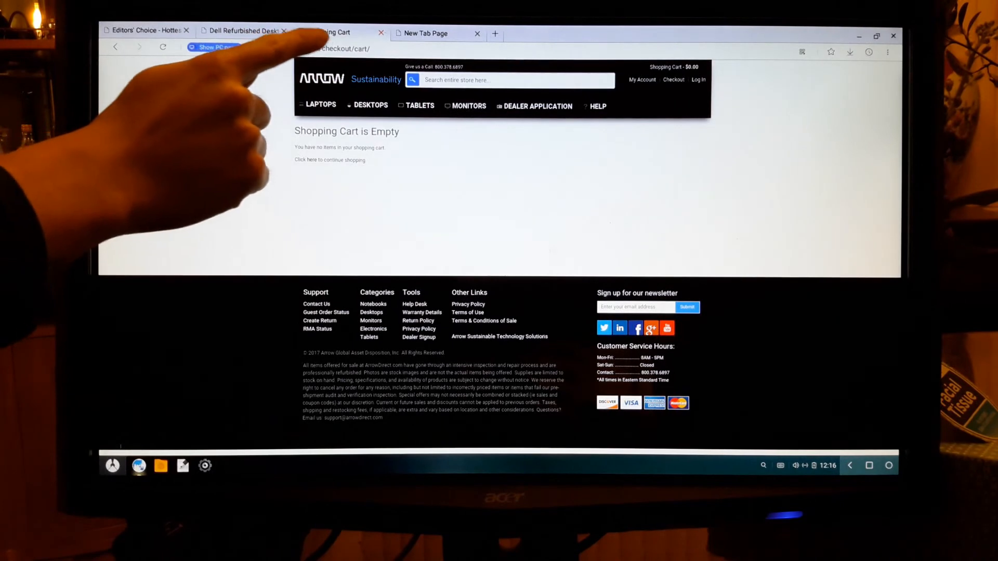
- Select the browser's web address field so the on-screen keyboard appears
{"action": "left_click", "coordinate": [281, 48]}
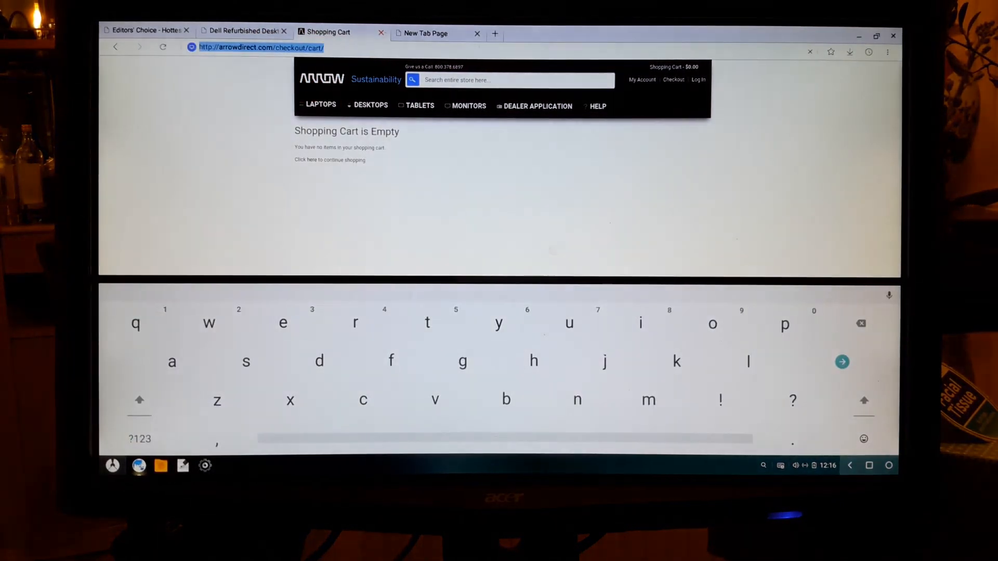